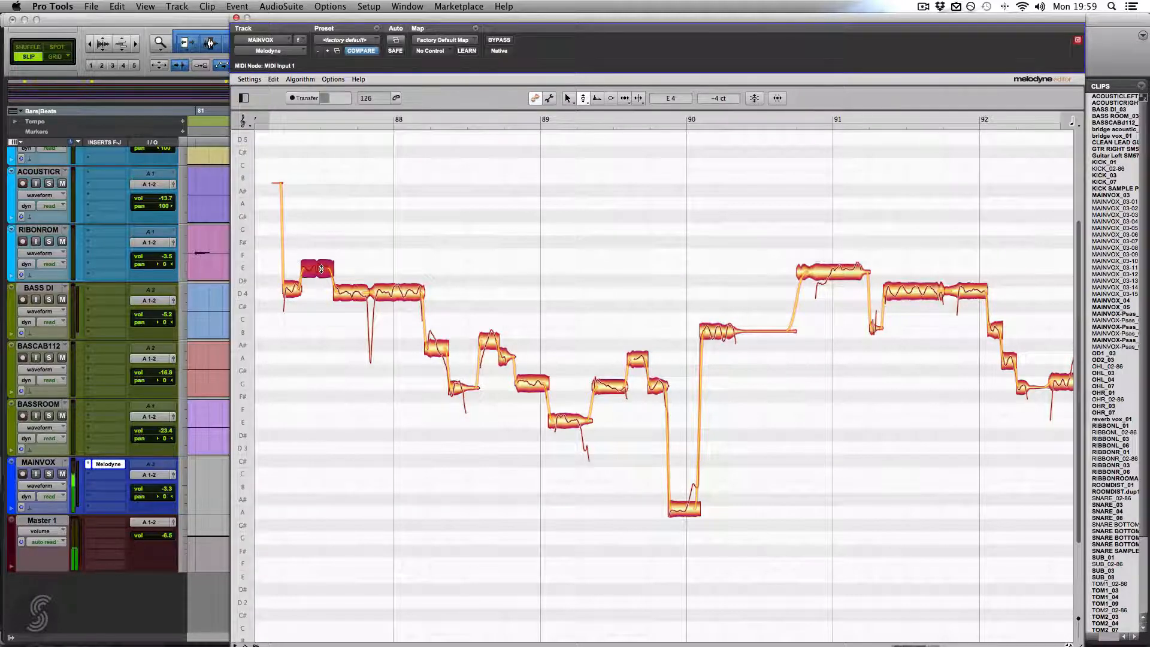
Drag the short vocal note just before bar 88 vertically onto E4
left_click_drag(317, 268, 291, 293)
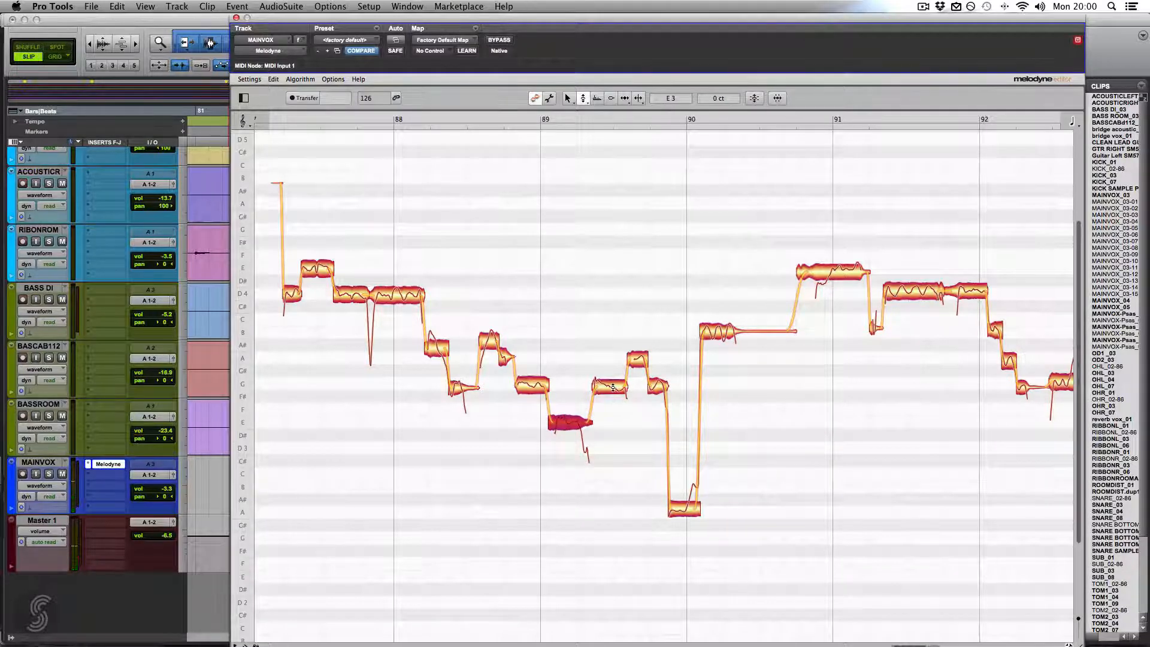
Drag the low note between bars 89 and 90 onto E3 at 0 cents
left_click_drag(638, 389, 638, 356)
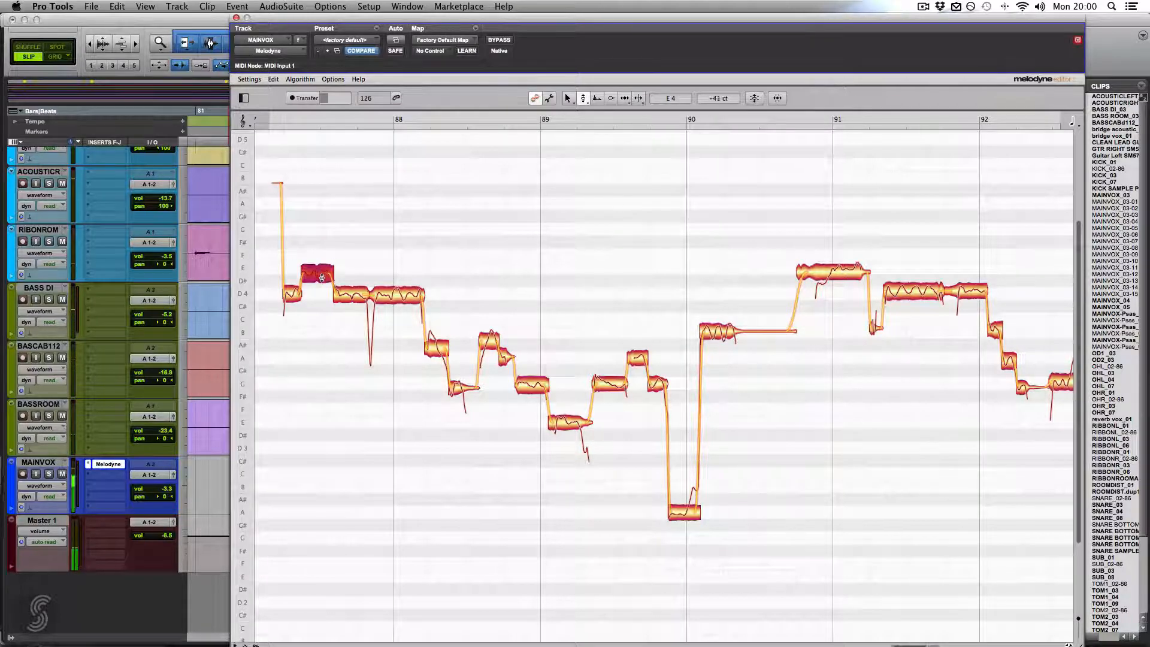
left_click_drag(320, 275, 320, 297)
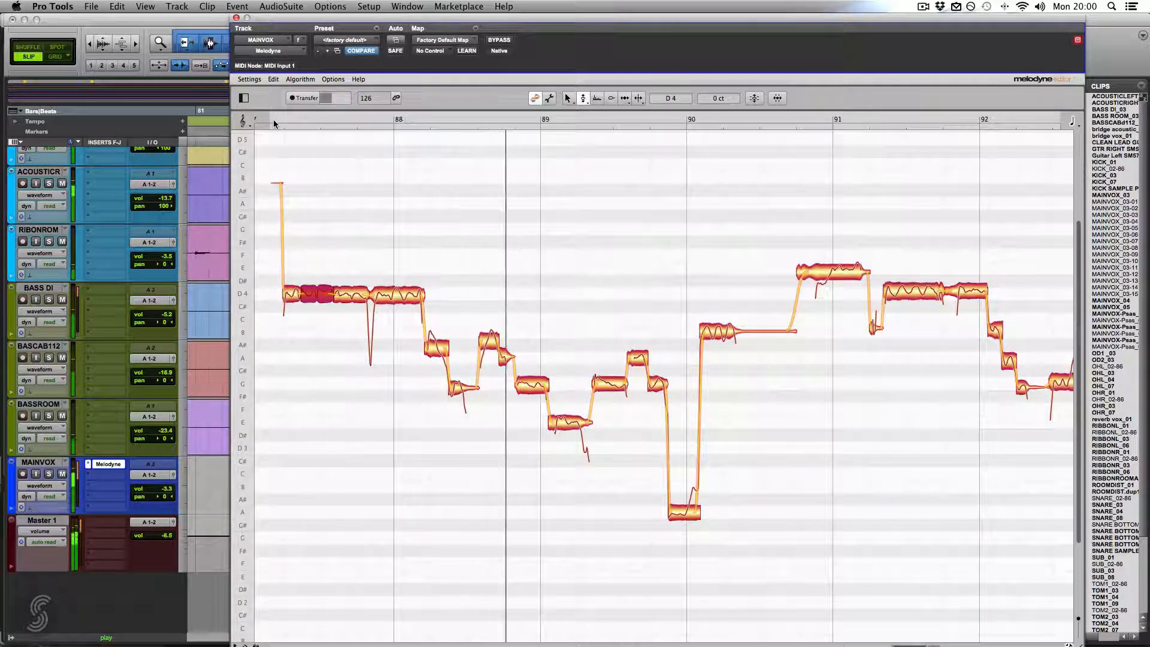
left_click(609, 309)
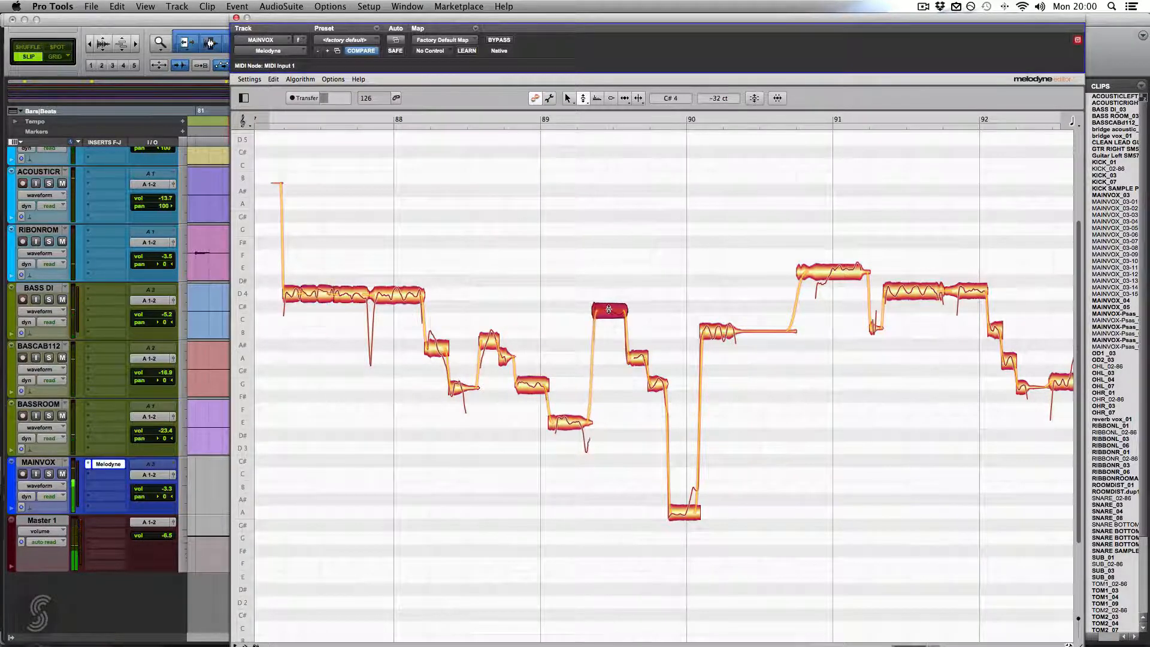
left_click_drag(608, 308, 608, 293)
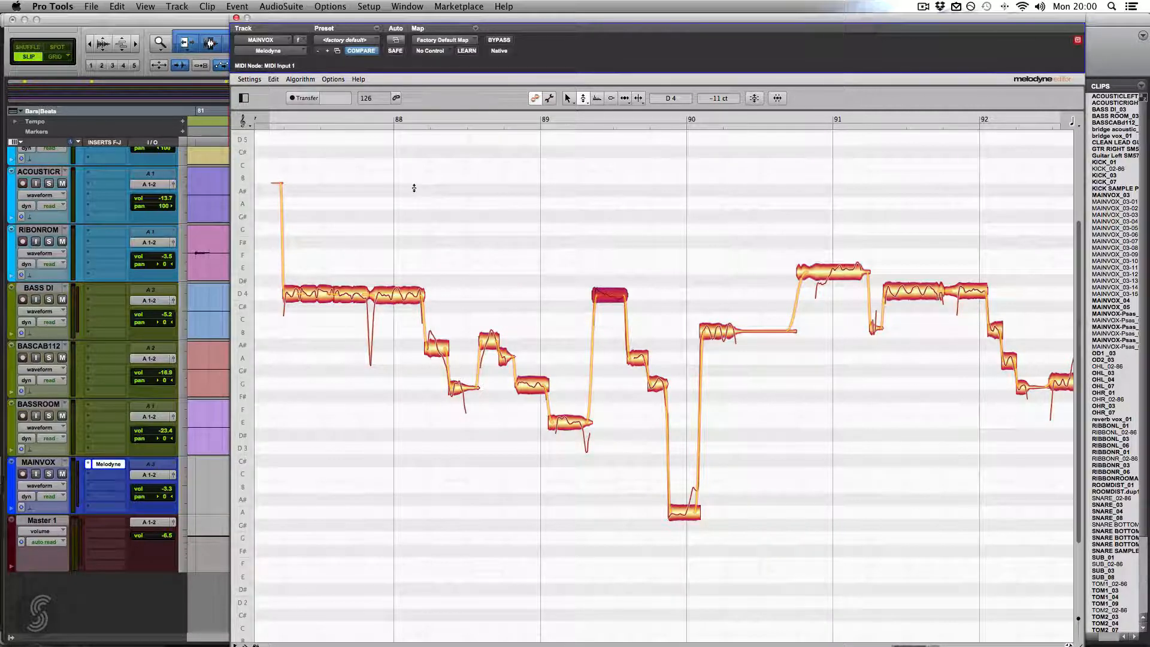
key("cmd+z")
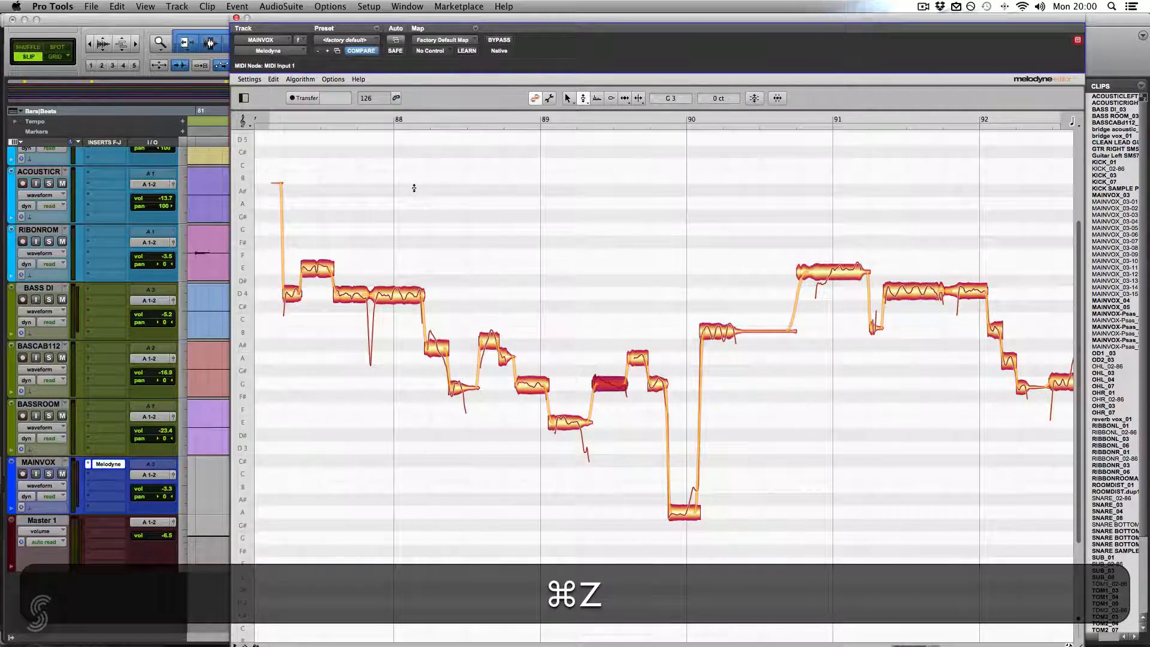